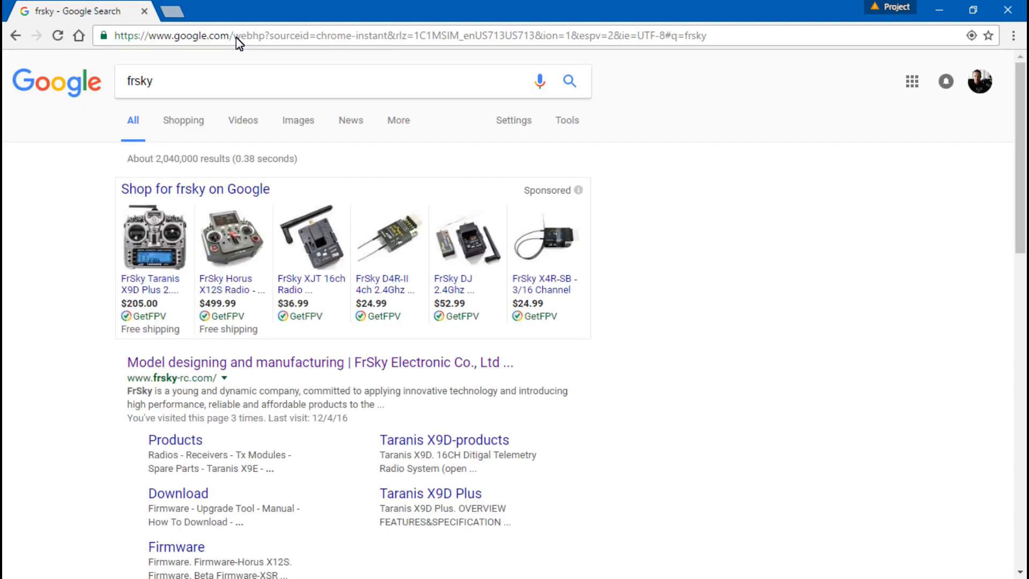
pyautogui.moveTo(169, 390)
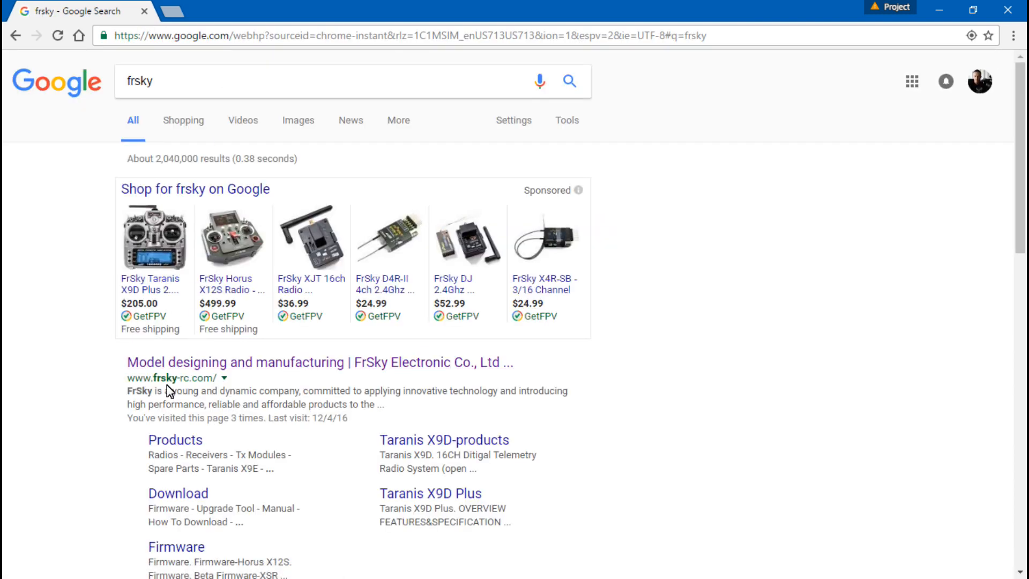
# - Open the FrSky Electronic Co., Ltd homepage from the Google results for frsky
pyautogui.click(318, 362)
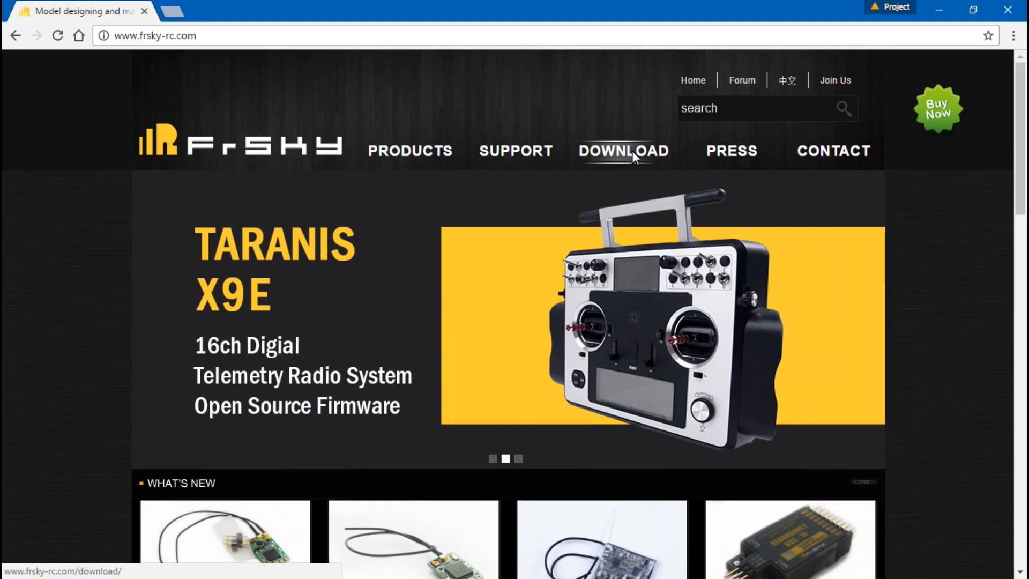
# - Go to DOWNLOAD > Firmware and scroll down to the Firmware-XSR listing
pyautogui.click(622, 150)
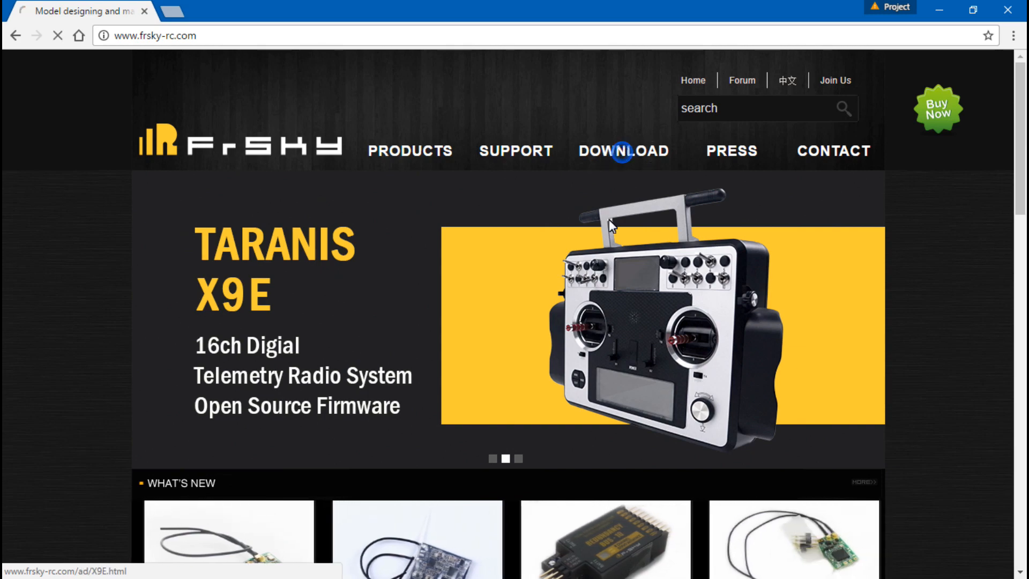
pyautogui.click(622, 151)
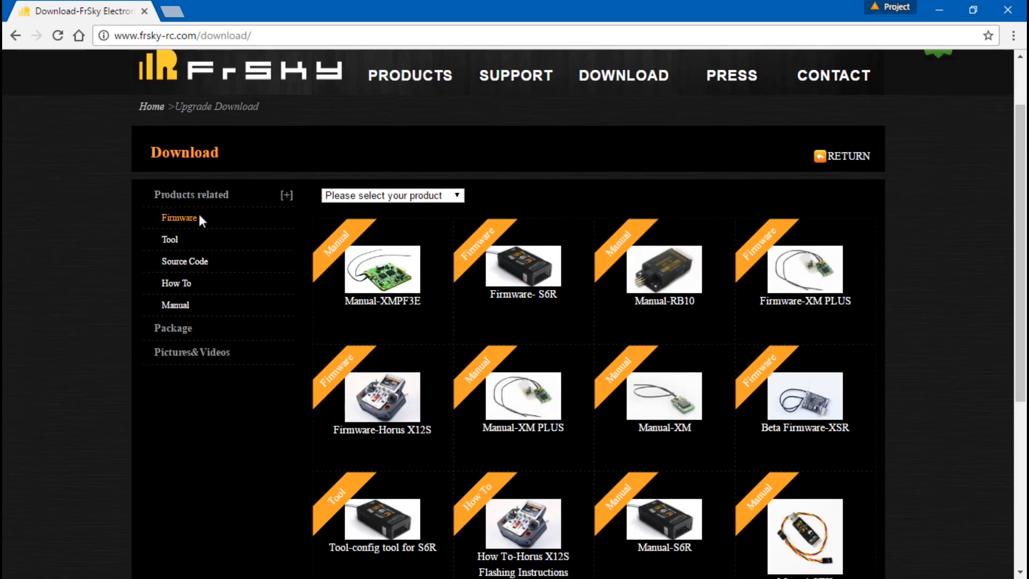
pyautogui.click(179, 218)
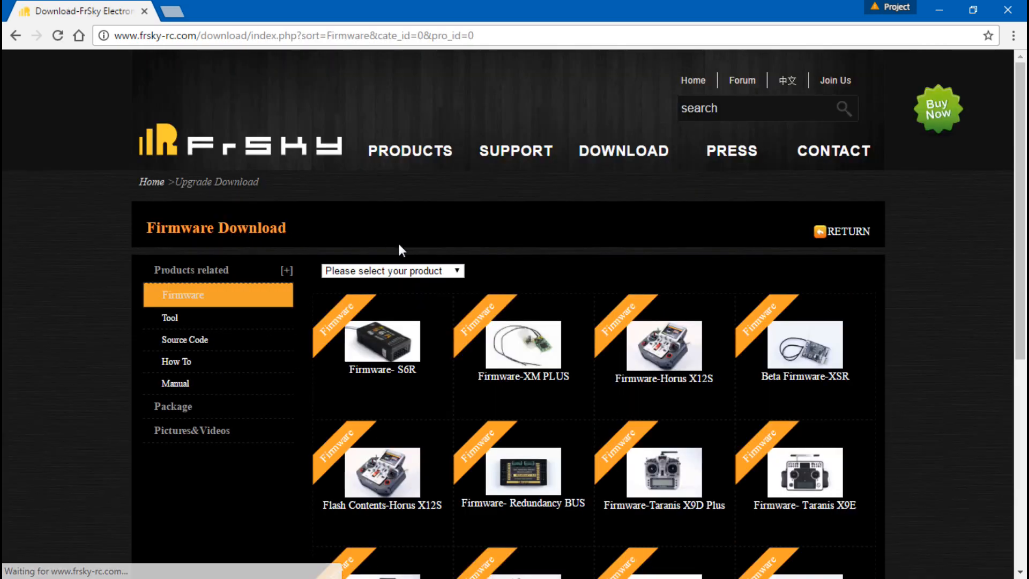
pyautogui.scroll(-3)
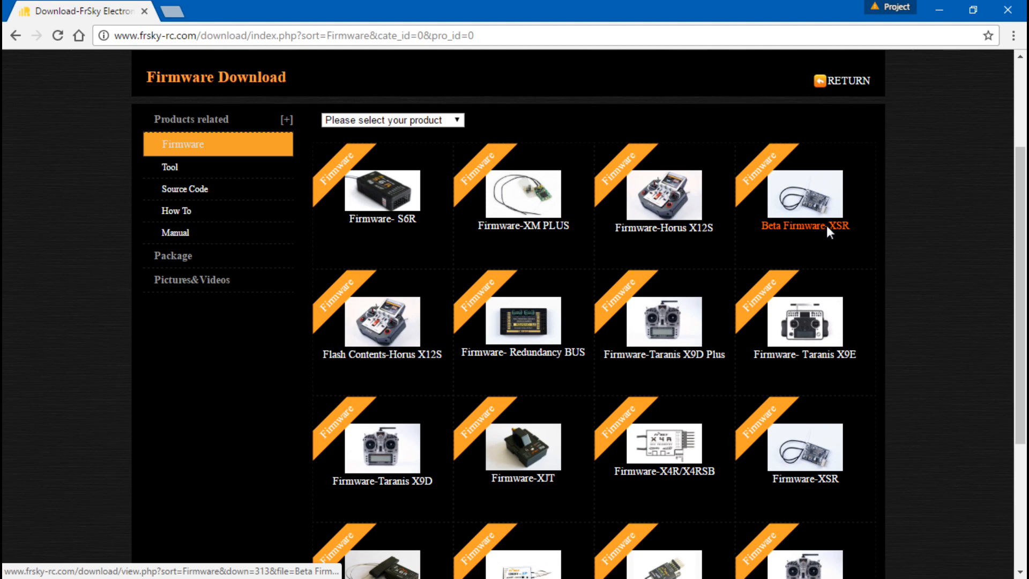
pyautogui.moveTo(779, 229)
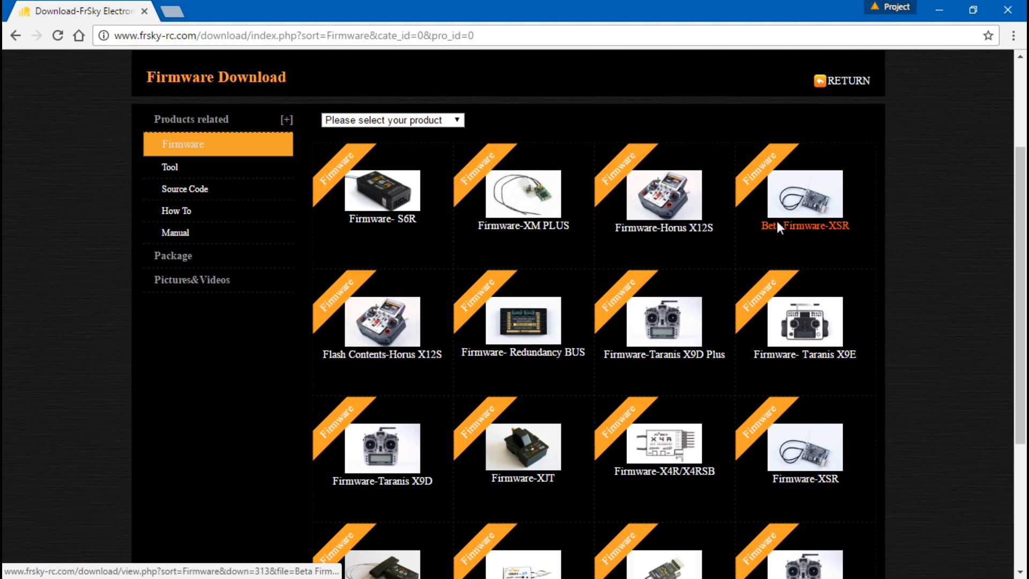
pyautogui.scroll(-3)
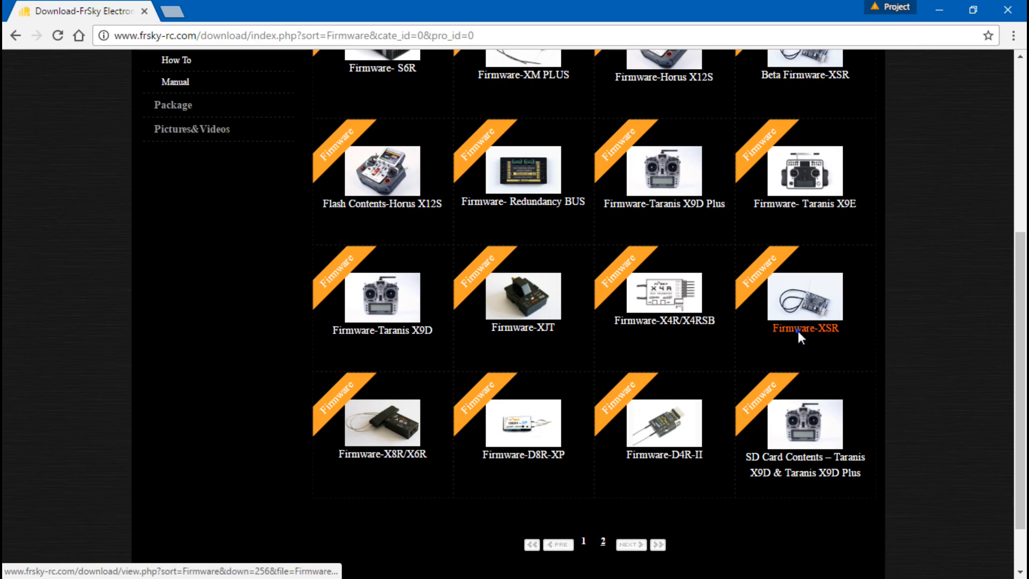
# - Download XSR_build151118.rar from the Firmware-XSR page into Desktop > RC > XSR
pyautogui.click(804, 328)
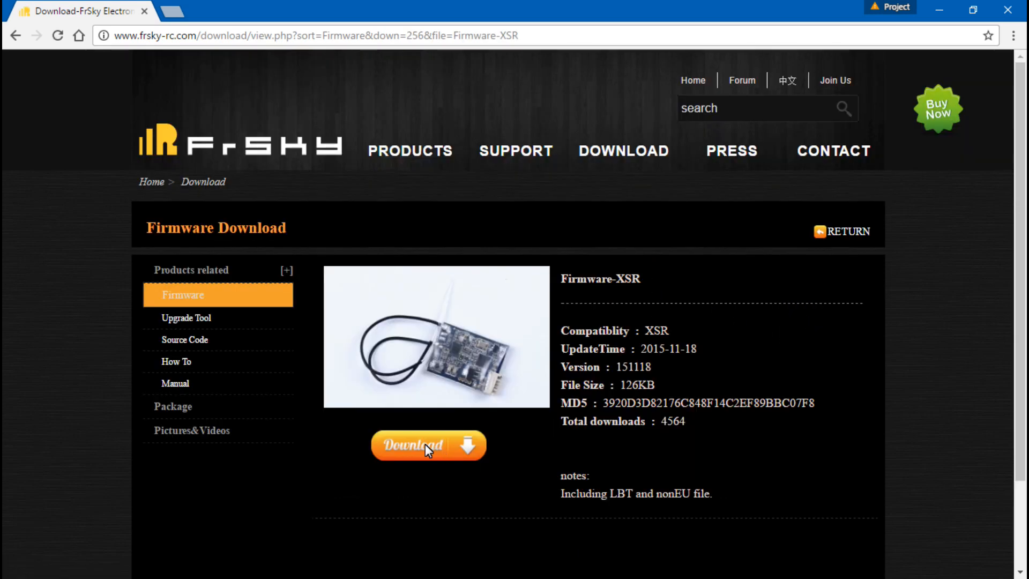
pyautogui.click(428, 445)
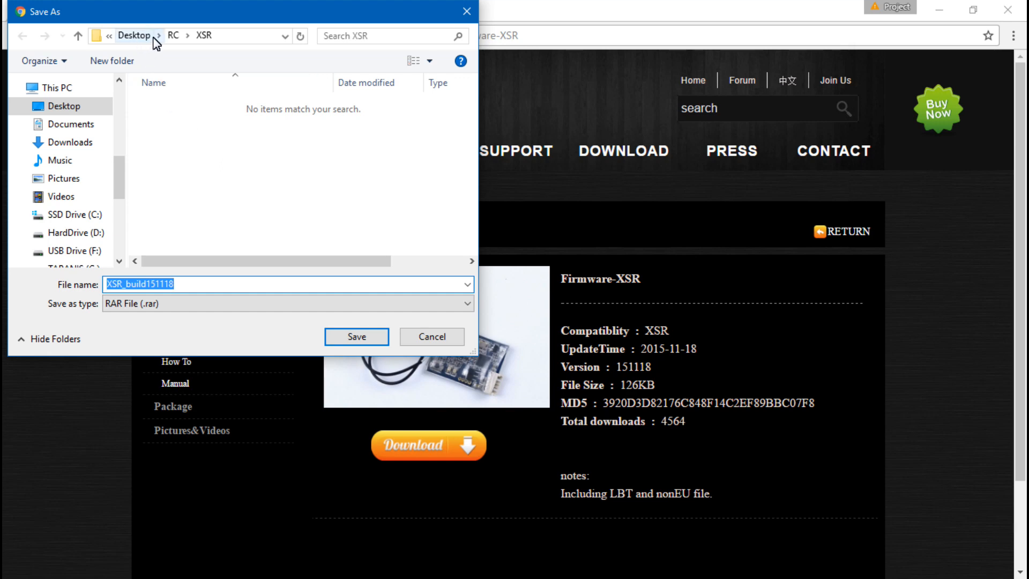
pyautogui.click(134, 35)
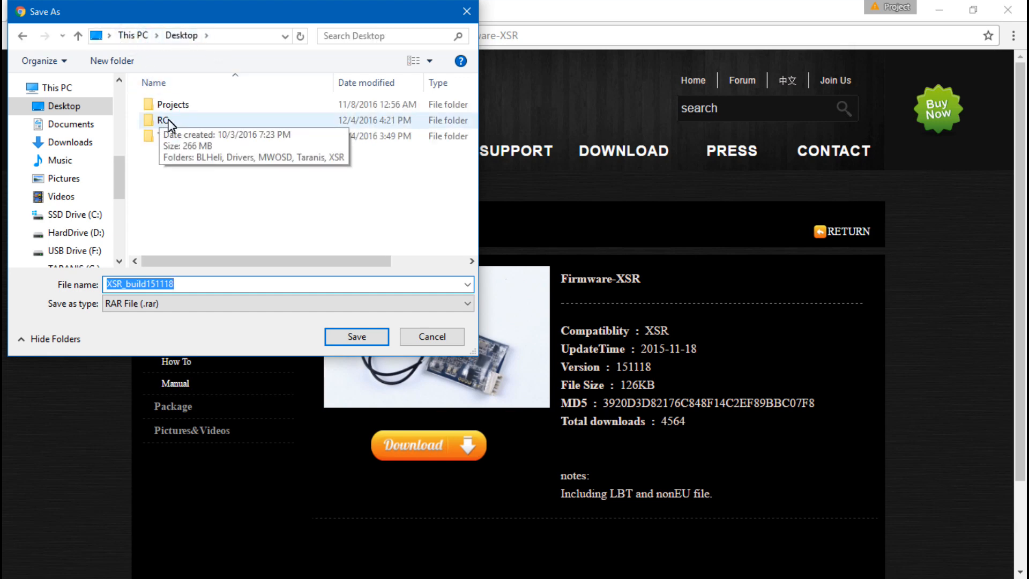
pyautogui.doubleClick(164, 120)
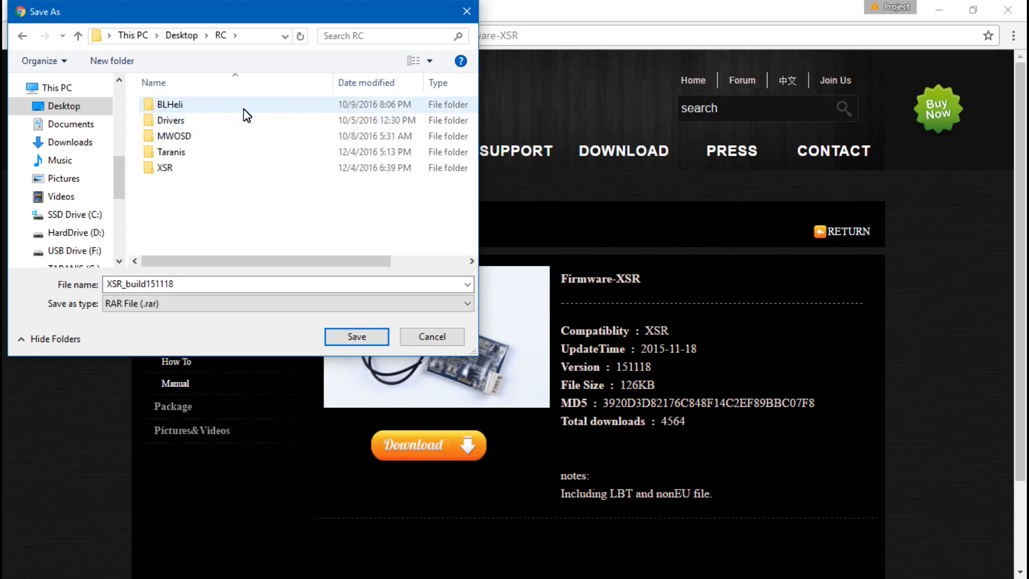
pyautogui.click(164, 167)
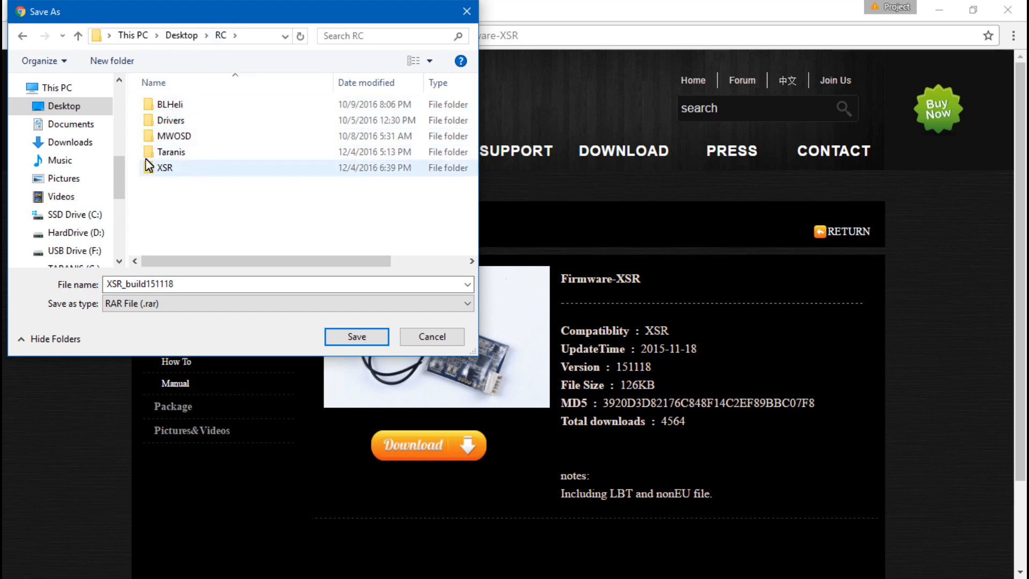
pyautogui.click(164, 167)
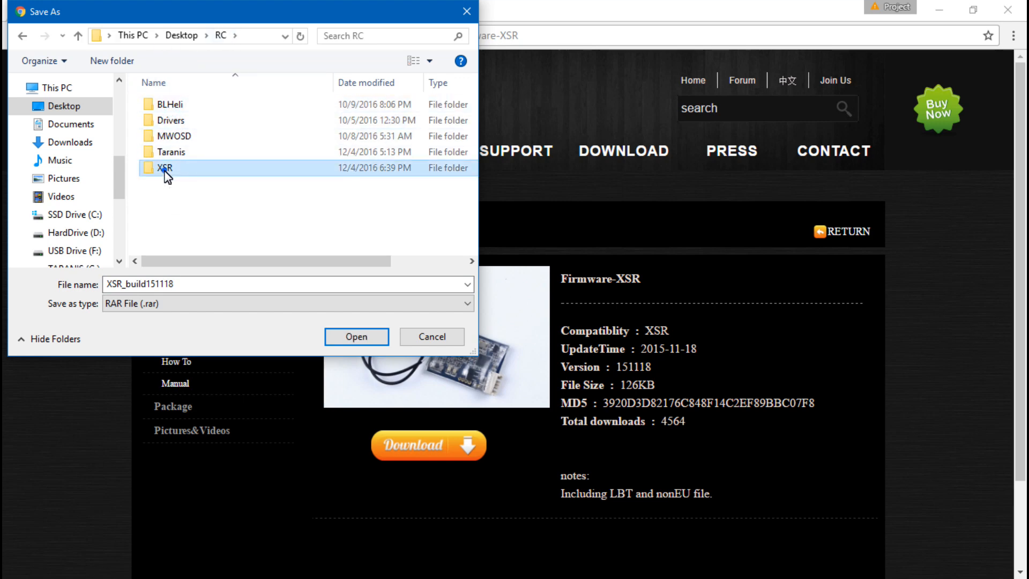
pyautogui.doubleClick(165, 168)
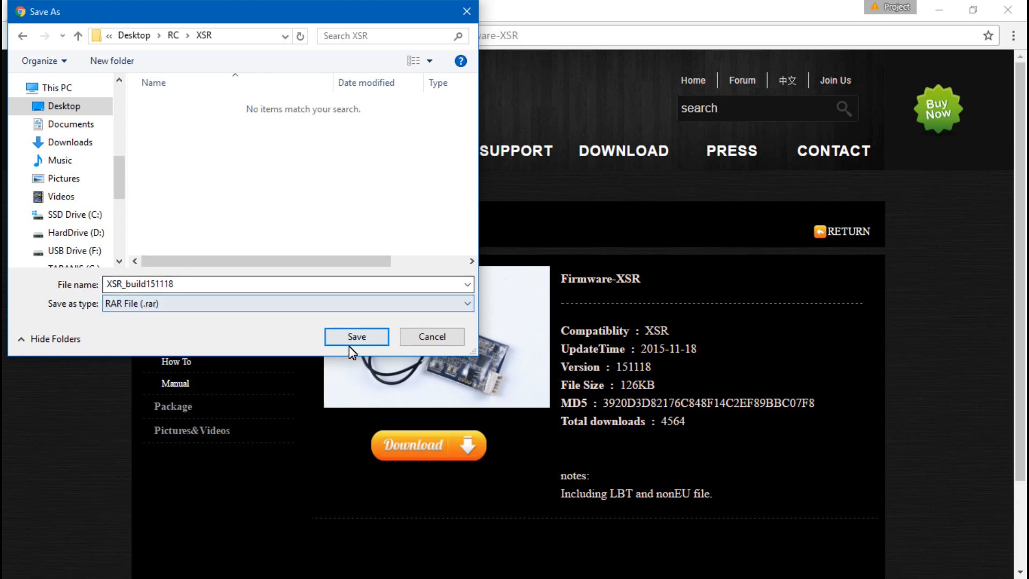
pyautogui.click(355, 336)
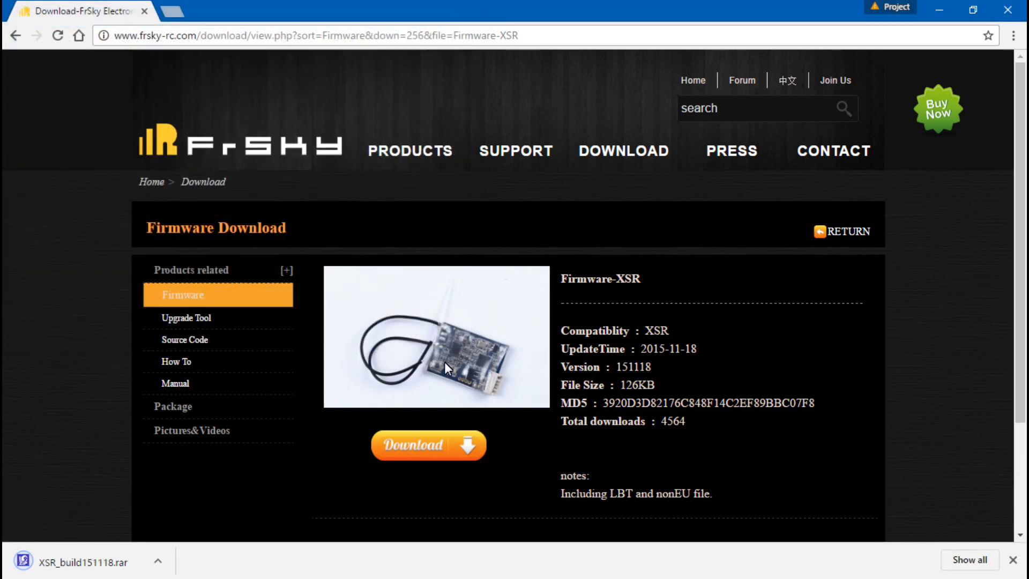
pyautogui.moveTo(716, 307)
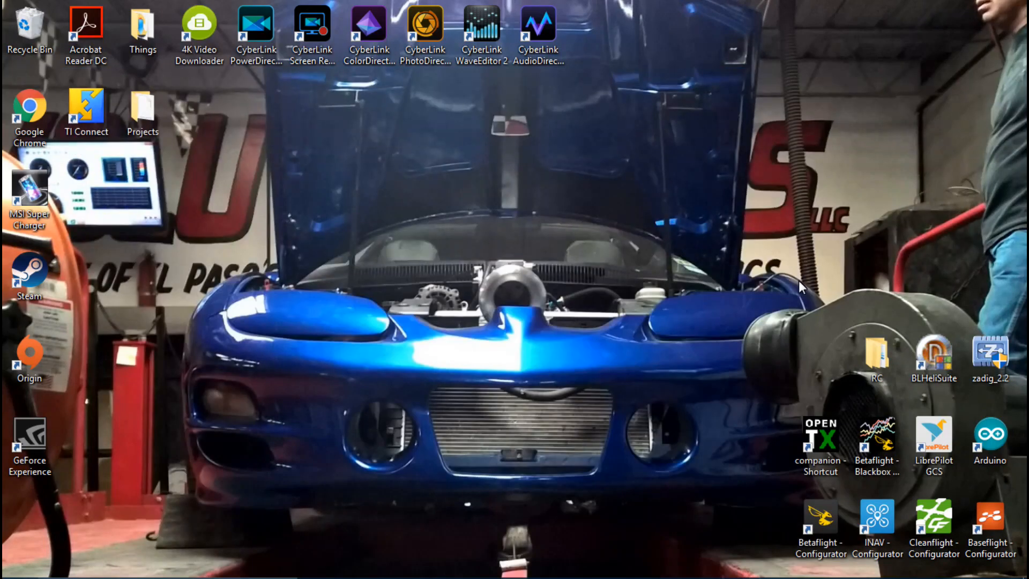
# - Open RC > XSR from the desktop and select the XSR_build151118 archive
pyautogui.doubleClick(876, 360)
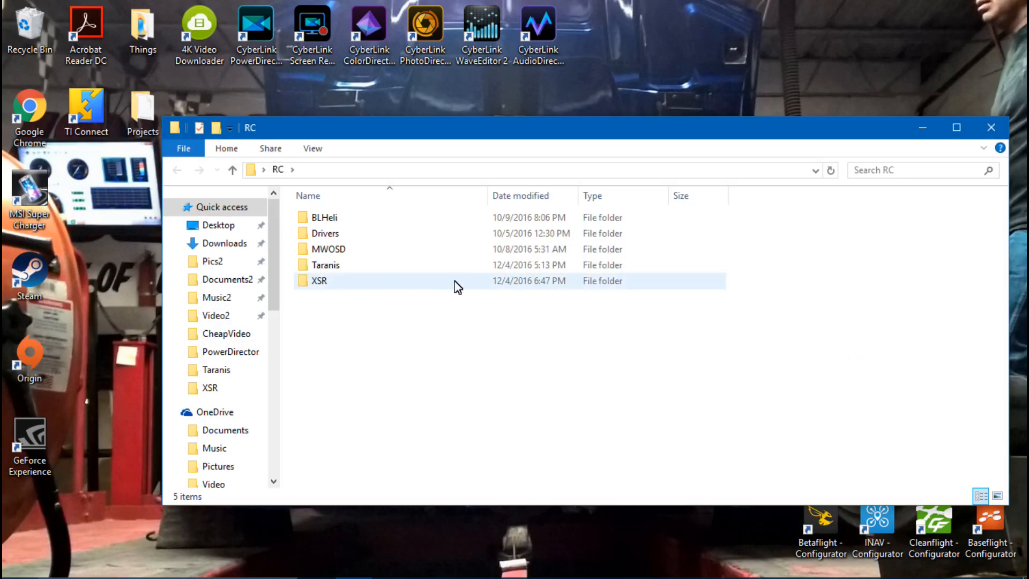
pyautogui.doubleClick(319, 280)
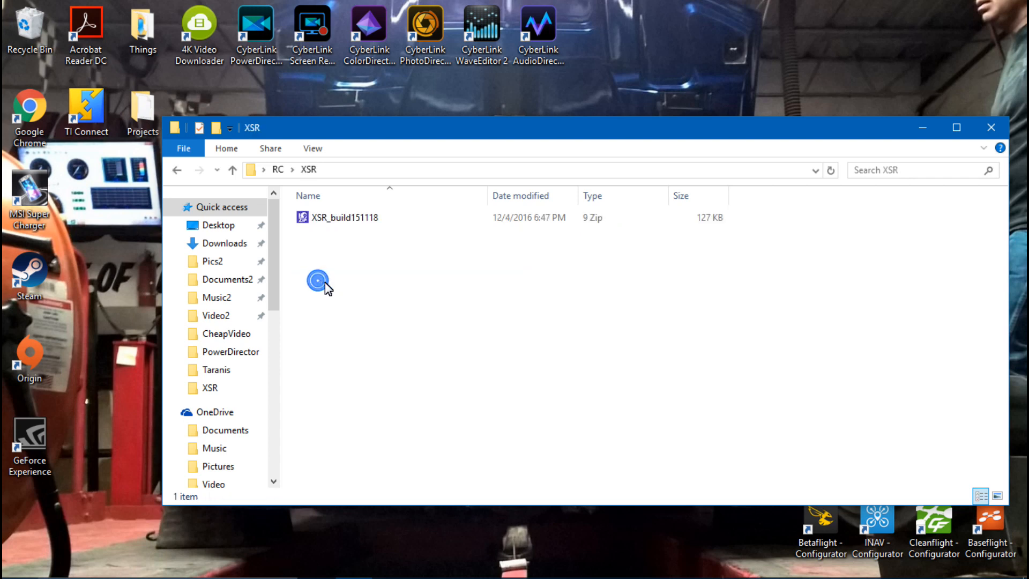
pyautogui.click(344, 217)
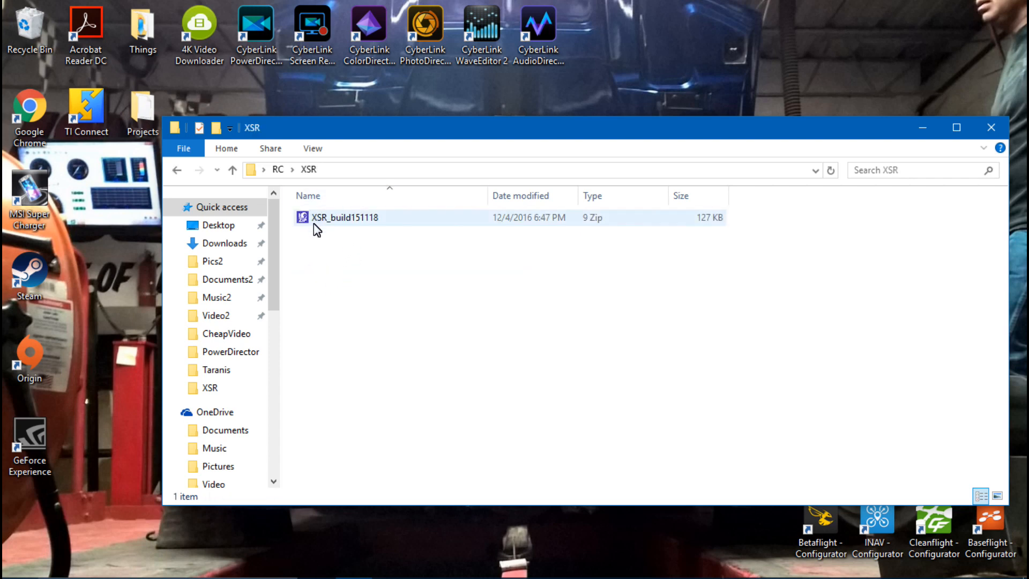
pyautogui.moveTo(337, 225)
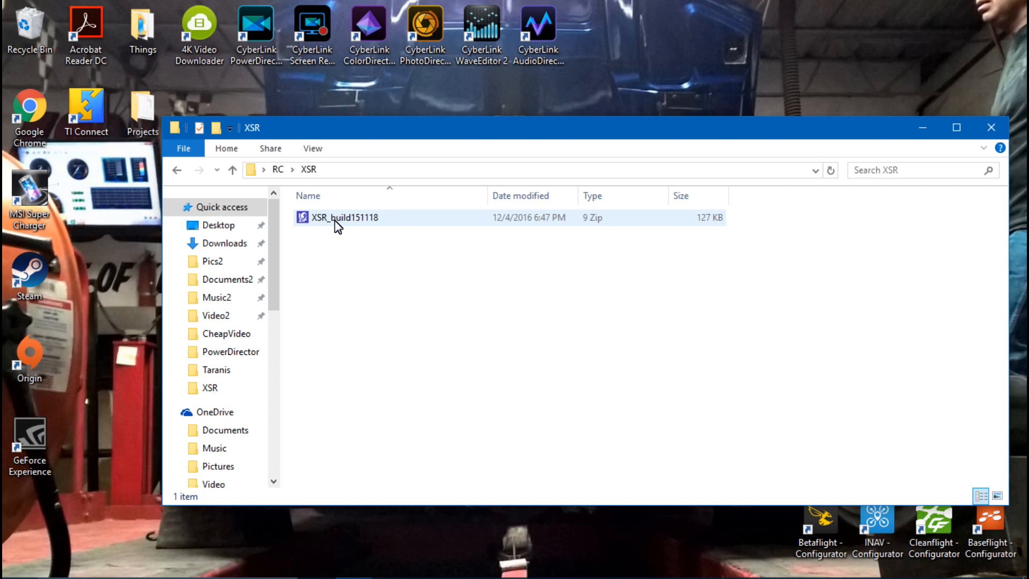
# - Open XSR_build151118 in 9 zip through the Open with app chooser
pyautogui.rightClick(336, 217)
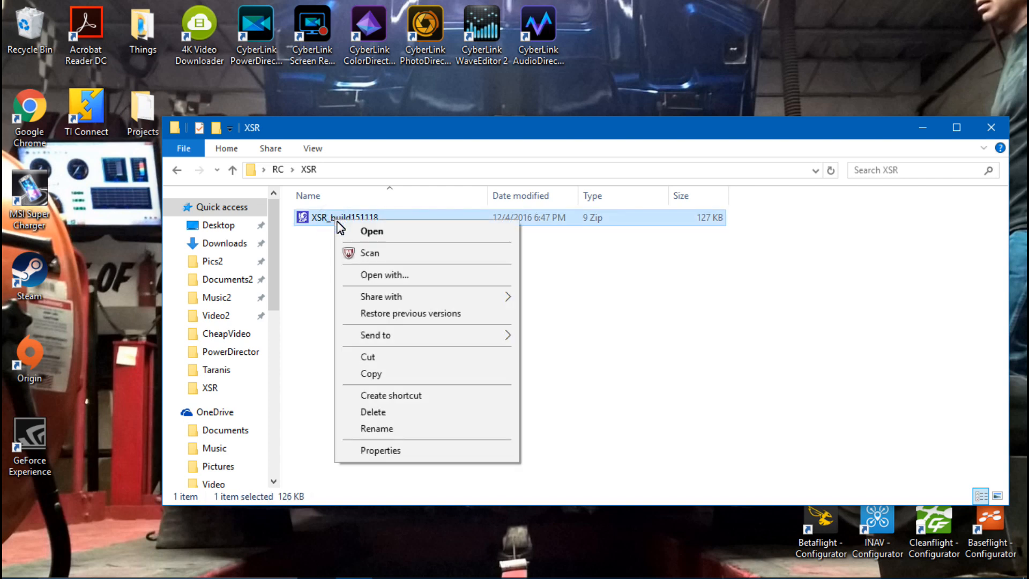
pyautogui.moveTo(420, 275)
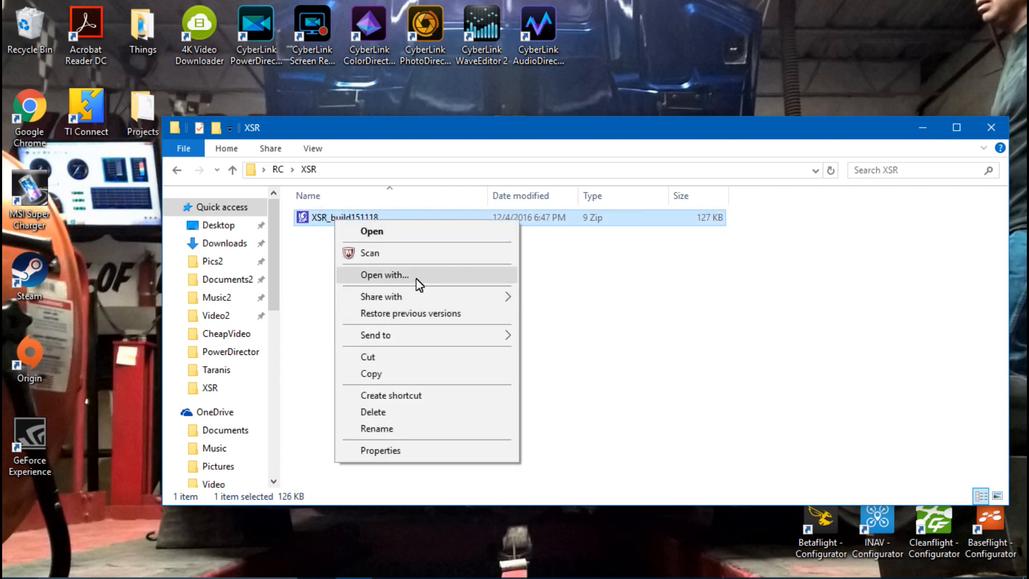
pyautogui.click(383, 274)
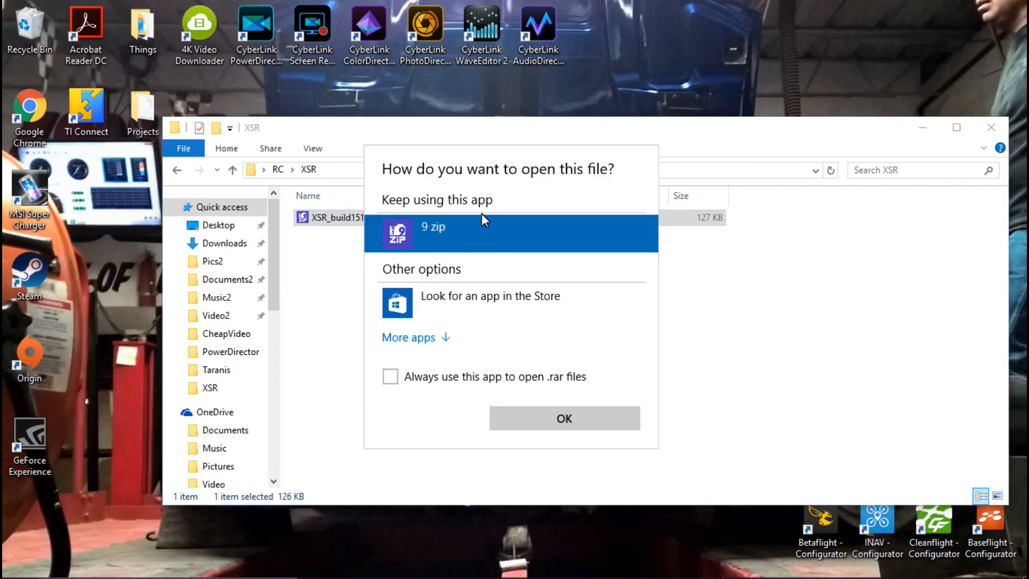
pyautogui.moveTo(441, 238)
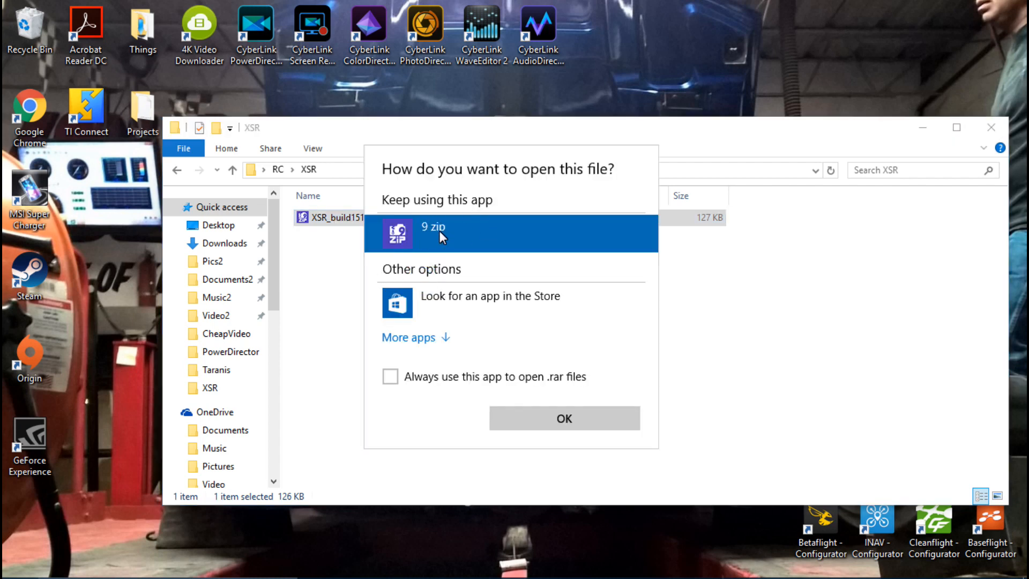
pyautogui.moveTo(427, 337)
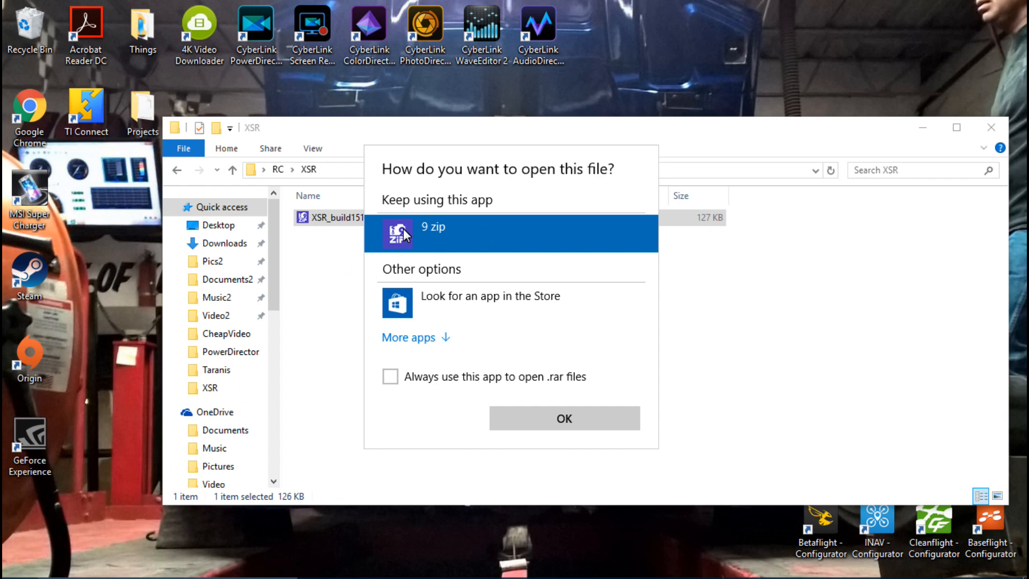
pyautogui.click(563, 418)
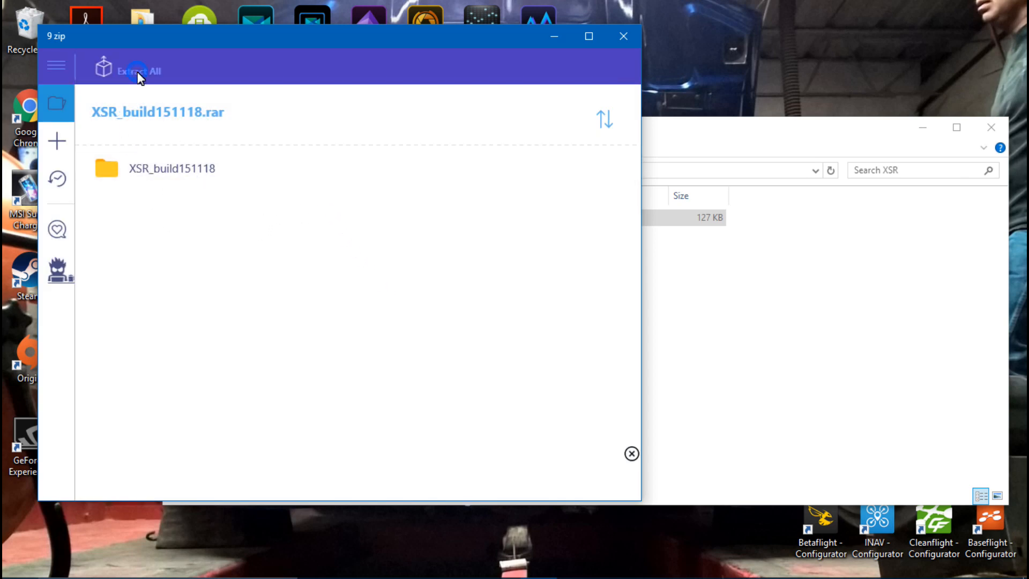
# - Extract all archive contents into the XSR folder and close 9 Zip
pyautogui.click(137, 70)
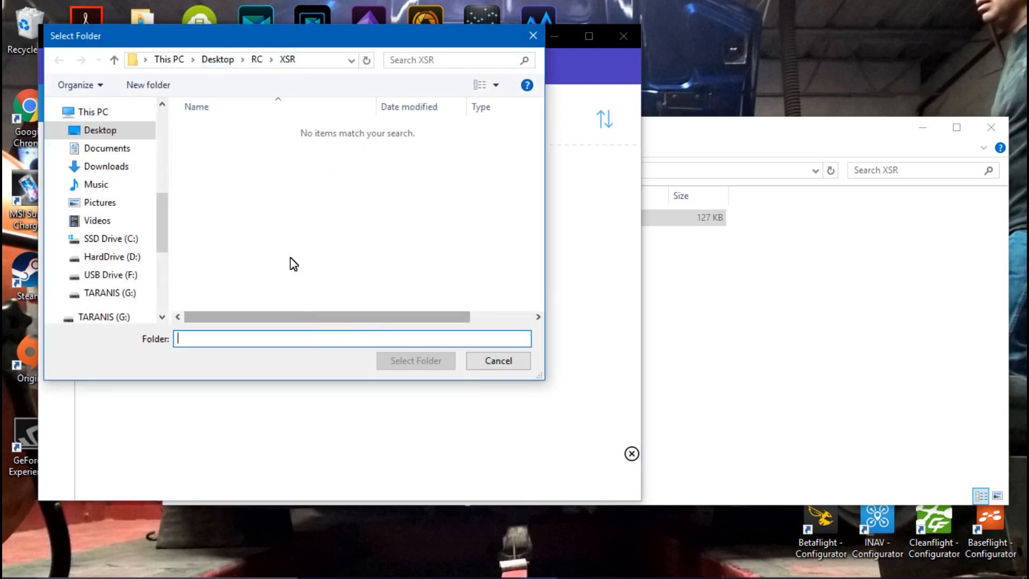
pyautogui.write('XSR')
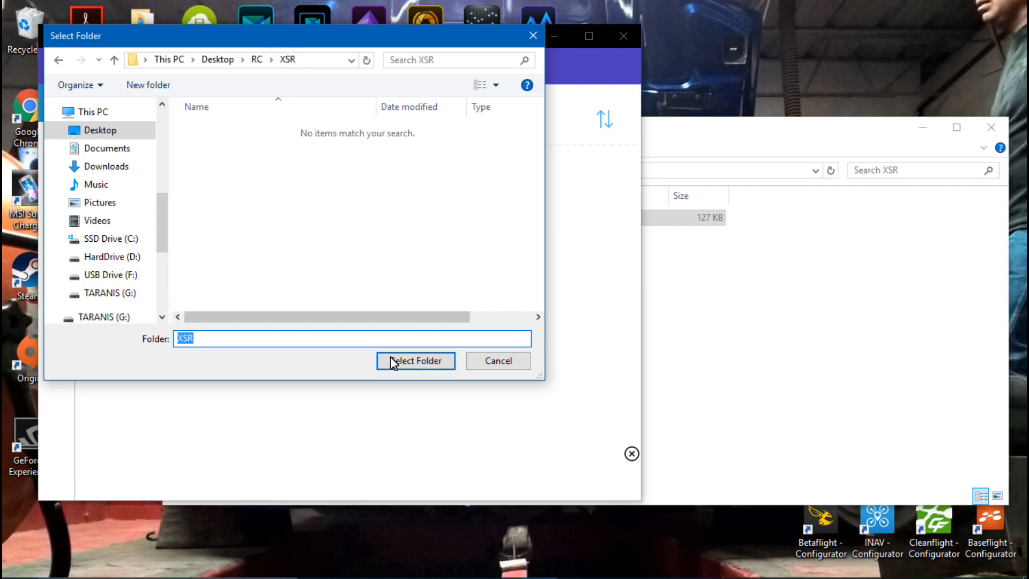
pyautogui.click(415, 360)
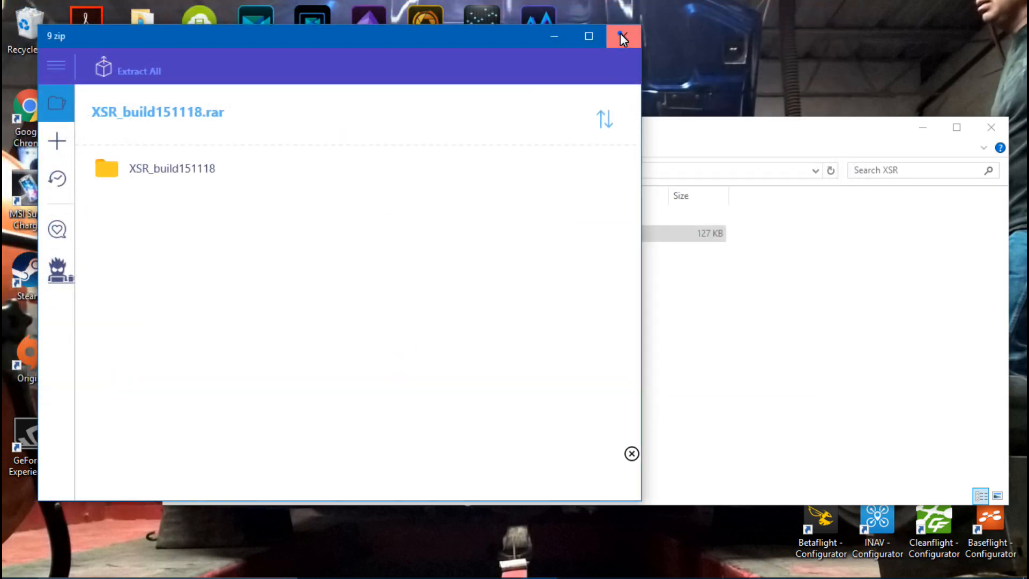
pyautogui.click(621, 36)
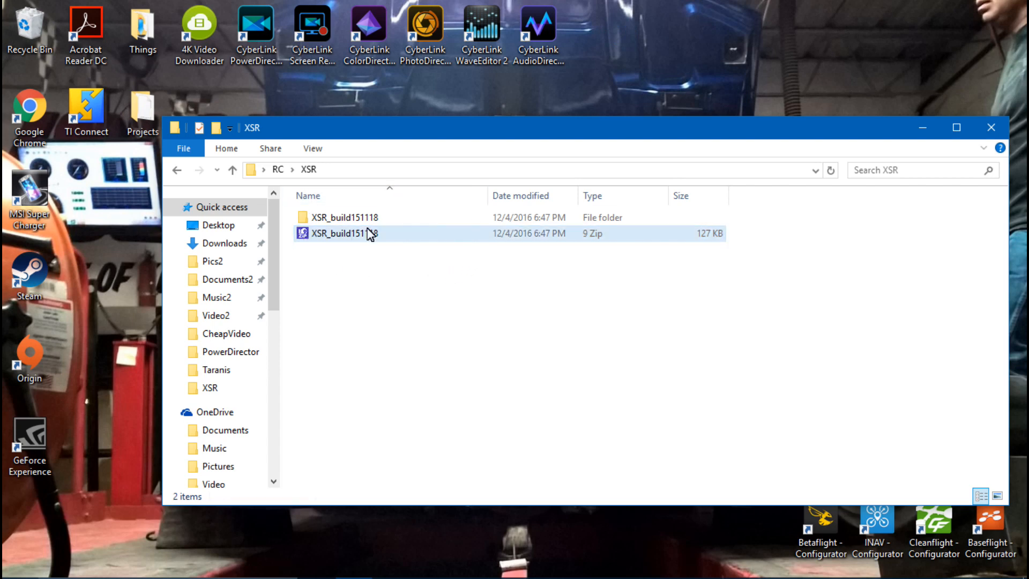
# - Delete the downloaded archive and open the nested XSR_build151118 folders
pyautogui.rightClick(345, 233)
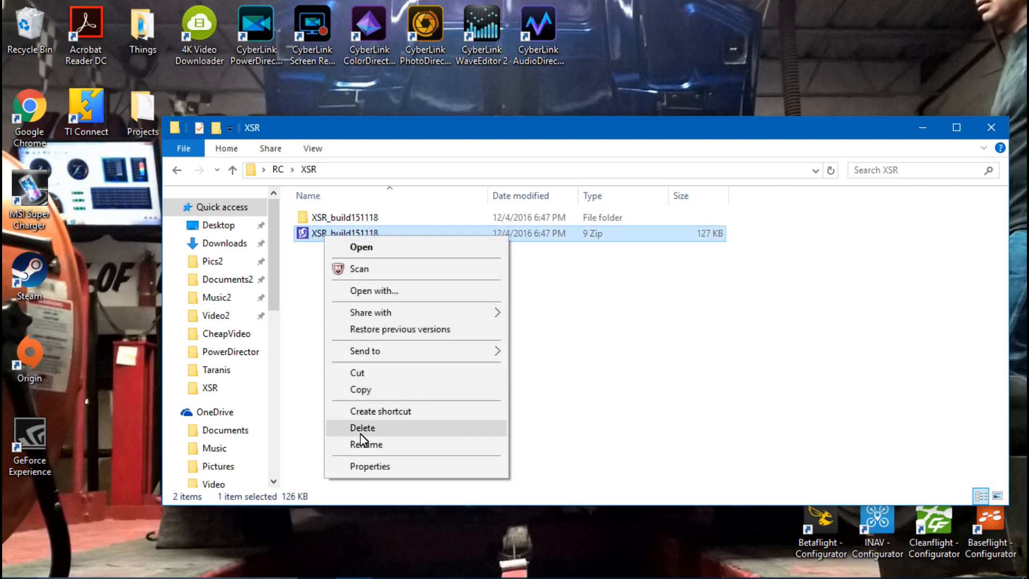
pyautogui.click(363, 427)
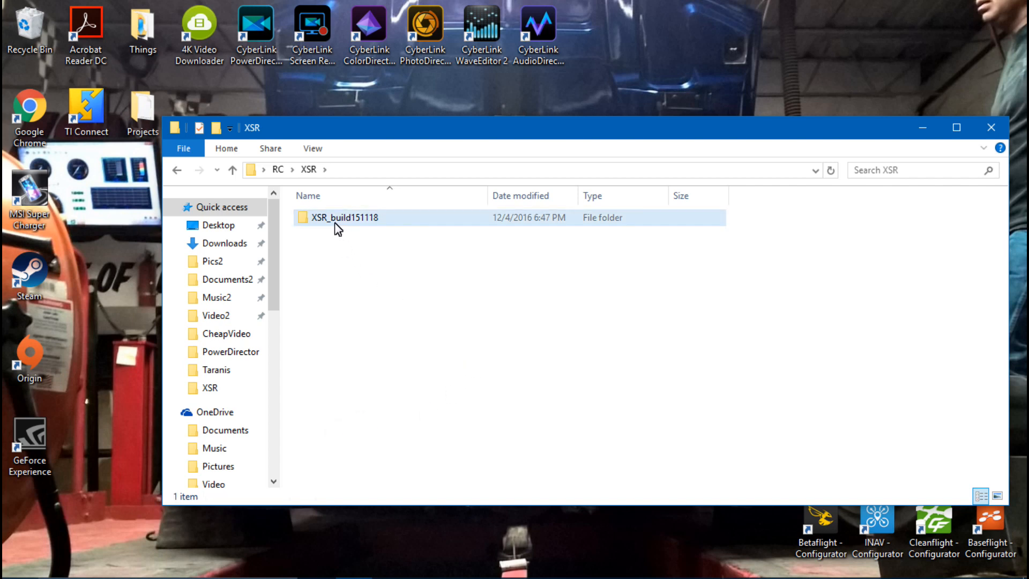
pyautogui.doubleClick(341, 217)
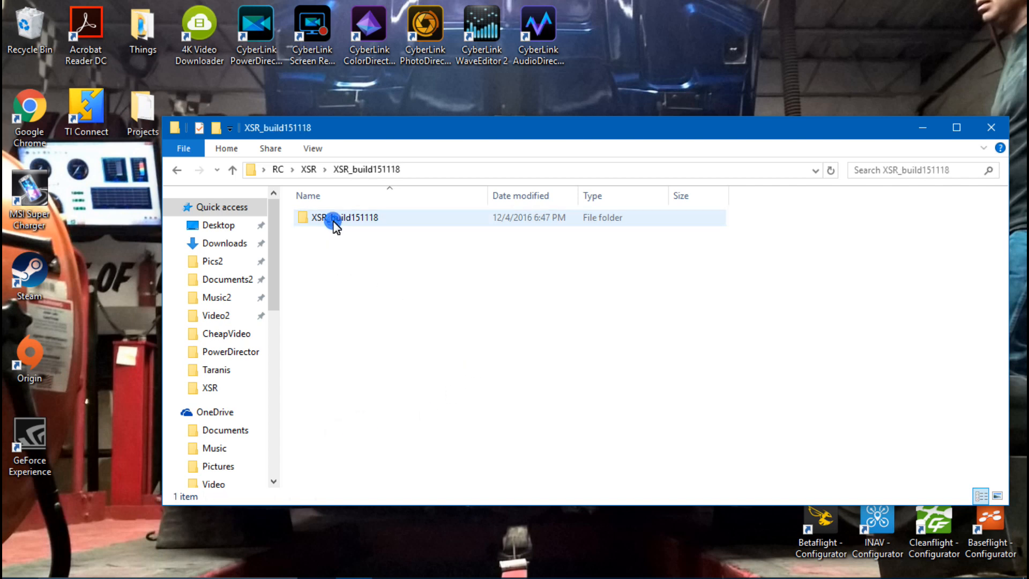
pyautogui.doubleClick(343, 217)
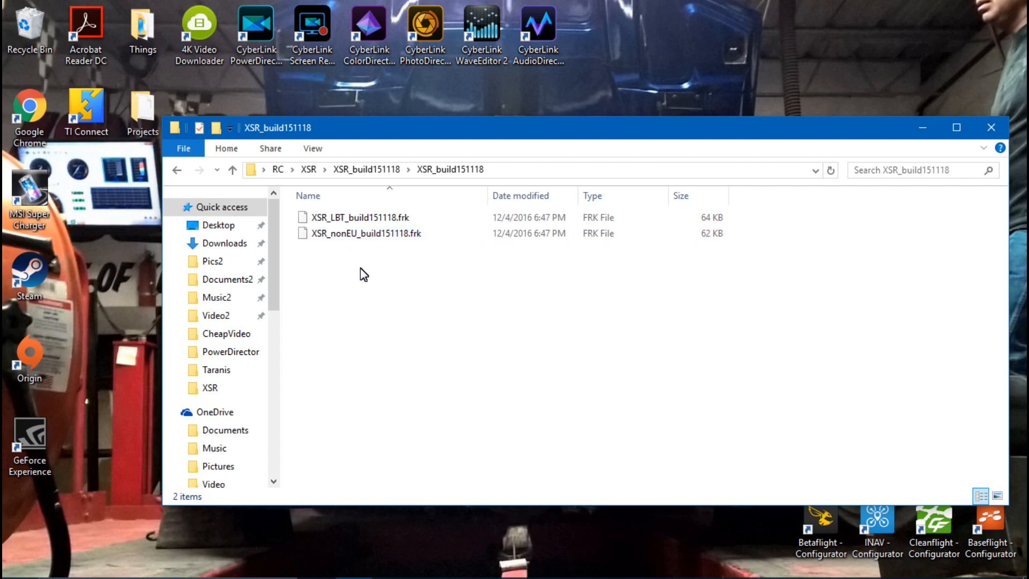
pyautogui.moveTo(334, 258)
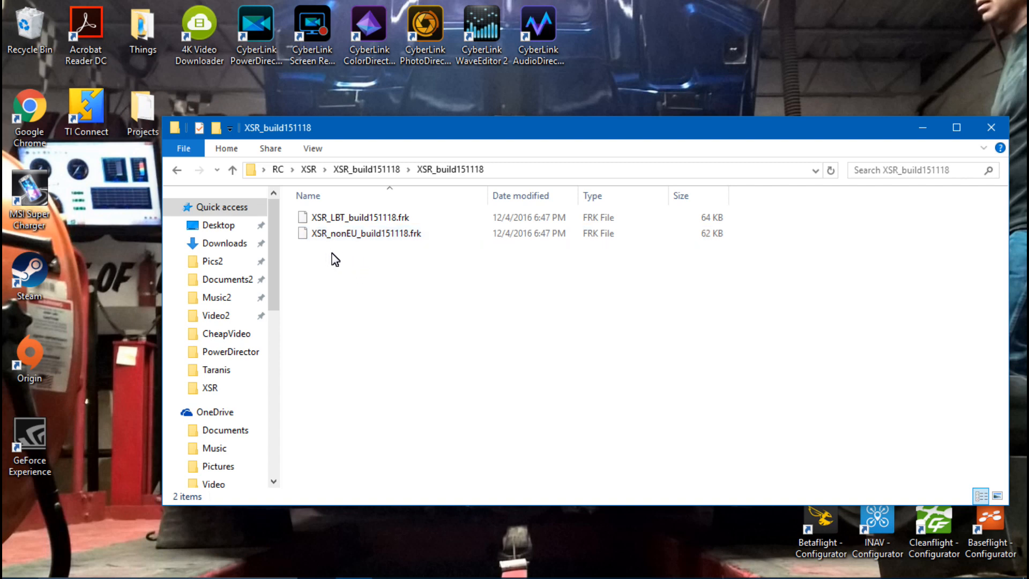
pyautogui.moveTo(353, 264)
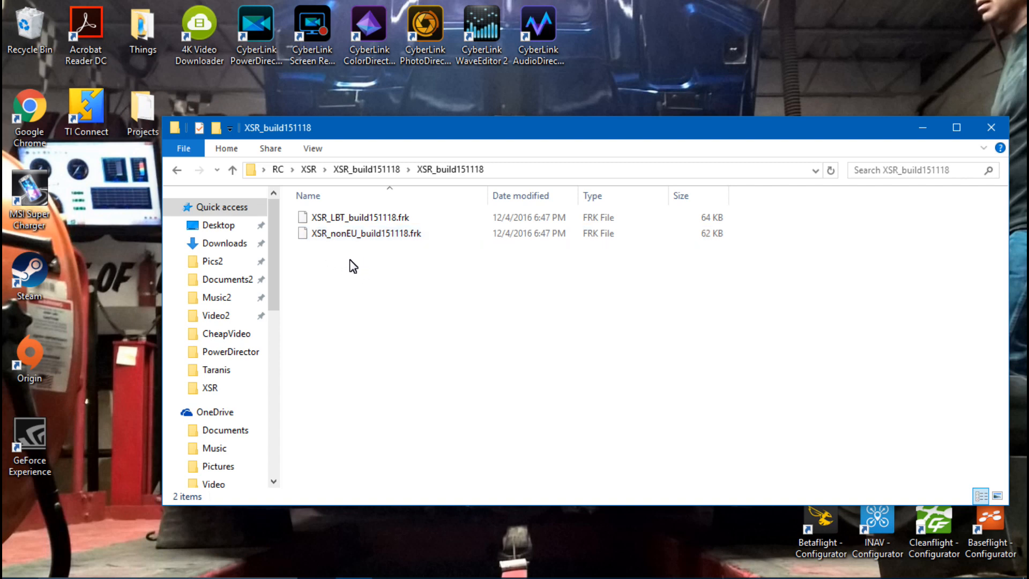
pyautogui.moveTo(376, 302)
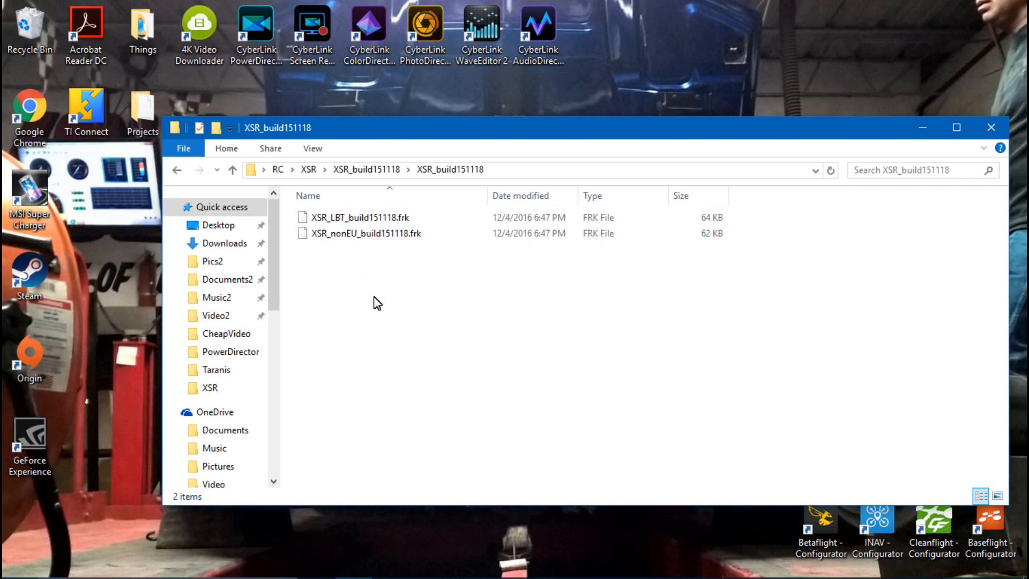
pyautogui.moveTo(367, 269)
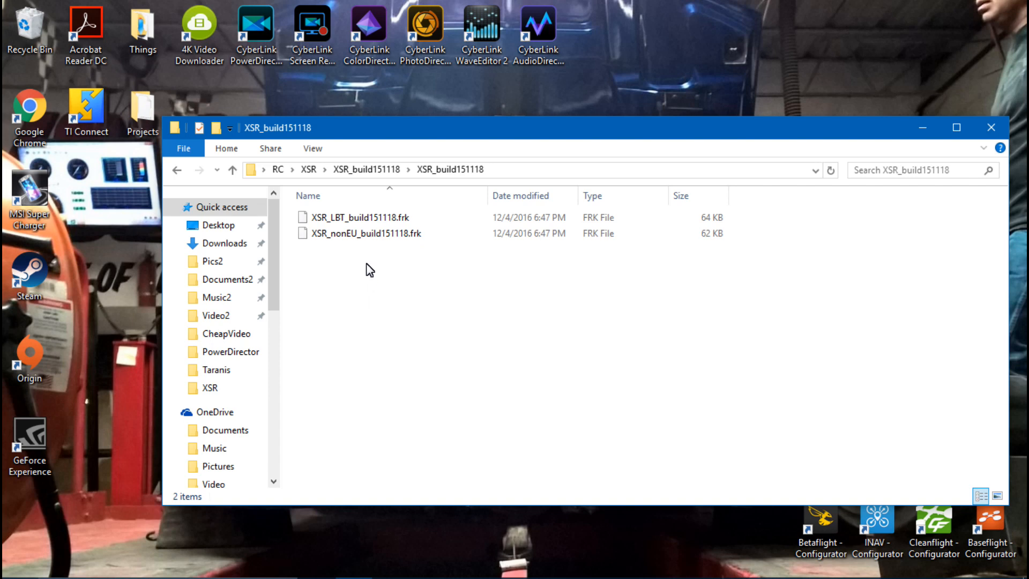
# - Select the LBT .frk firmware file and bring up its actions to copy it
pyautogui.click(365, 234)
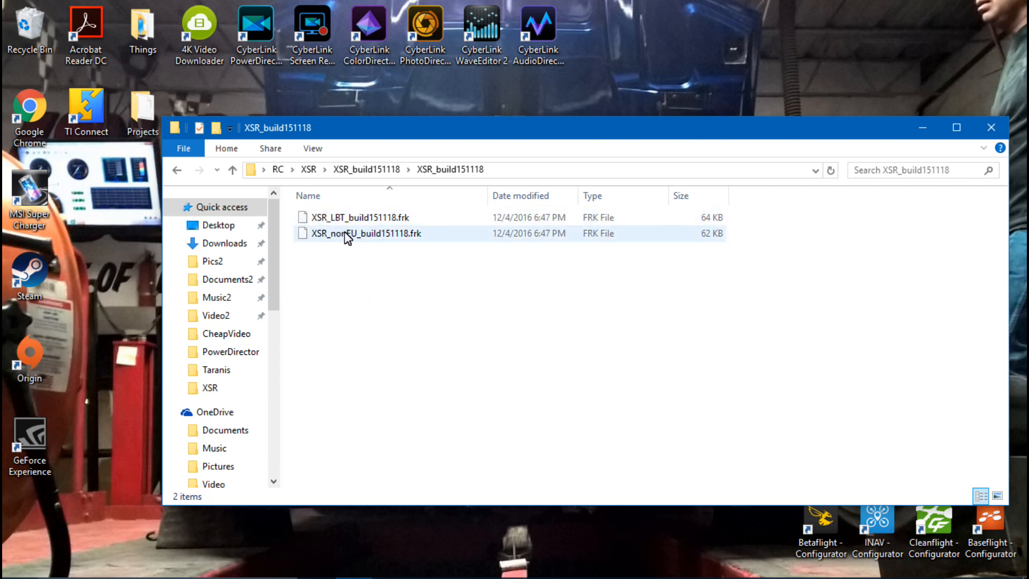
pyautogui.click(383, 284)
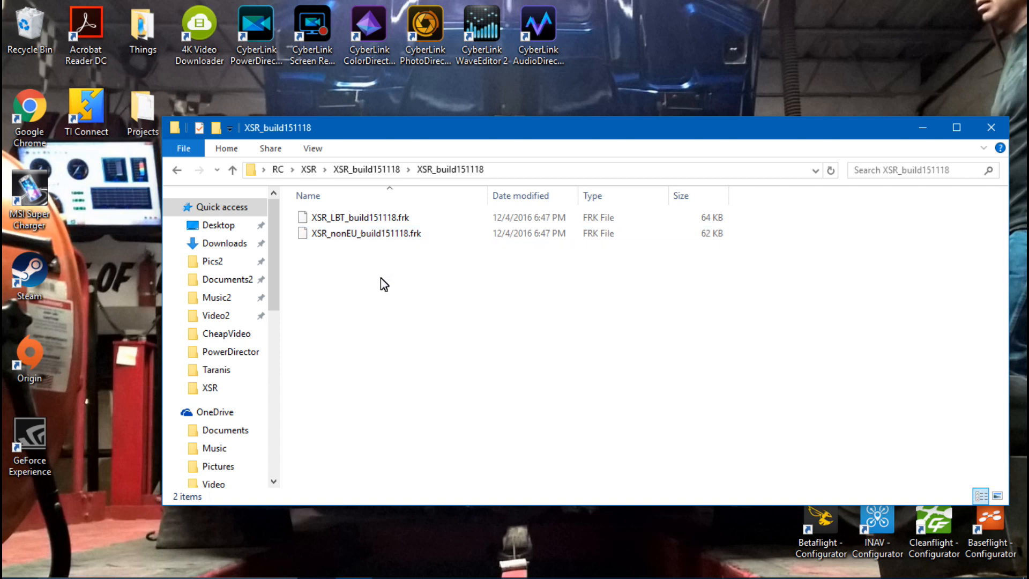
pyautogui.moveTo(347, 219)
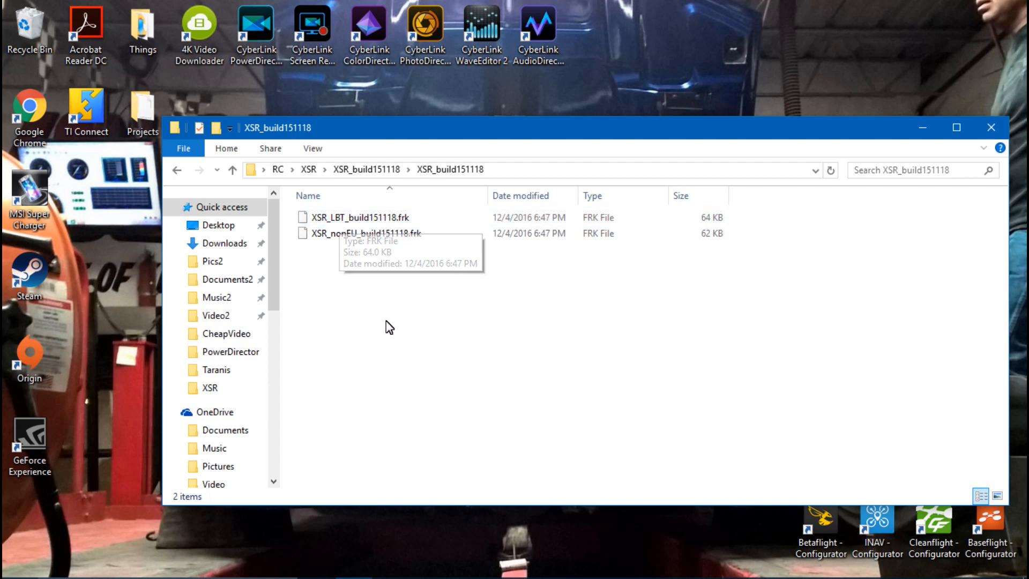
pyautogui.moveTo(364, 299)
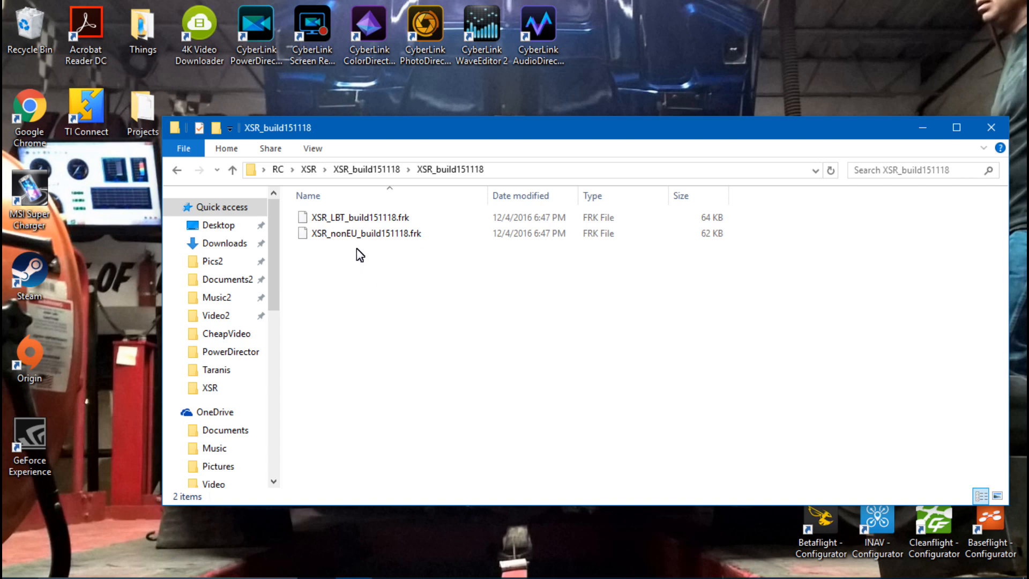
pyautogui.click(365, 217)
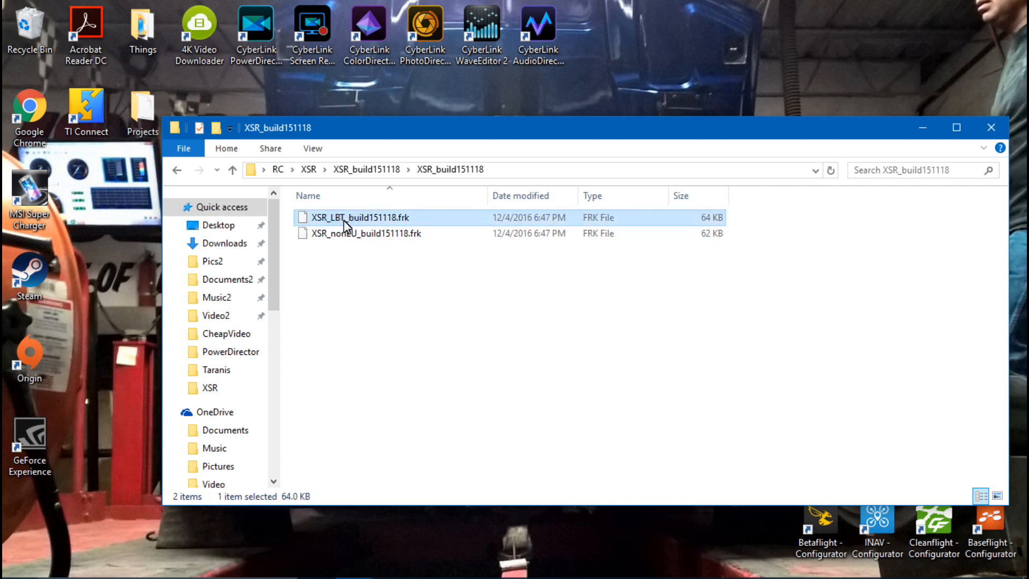
pyautogui.rightClick(364, 233)
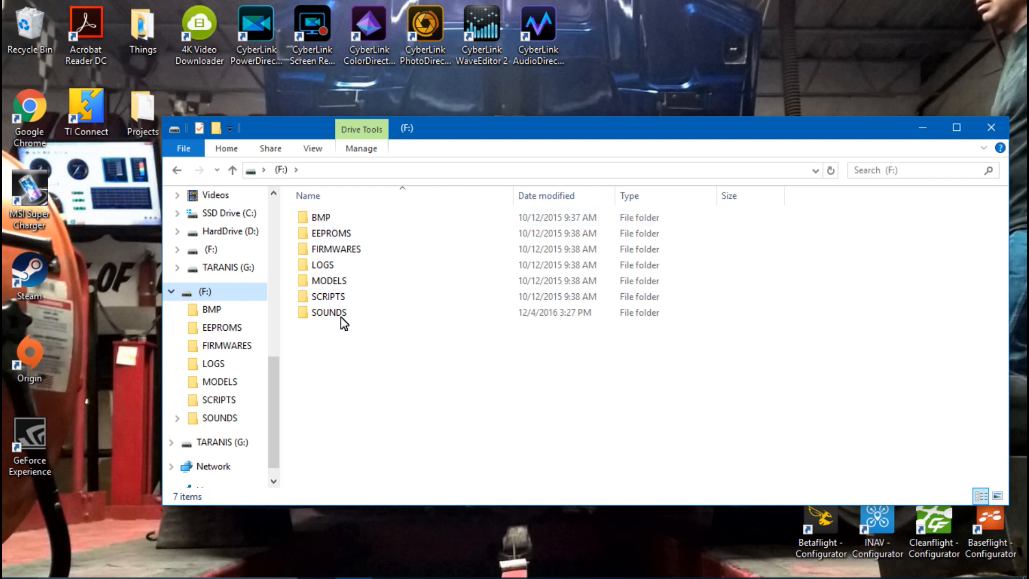
# - Create an XSR folder in F:\FIRMWARES and paste the .frk firmware files into it
pyautogui.doubleClick(336, 249)
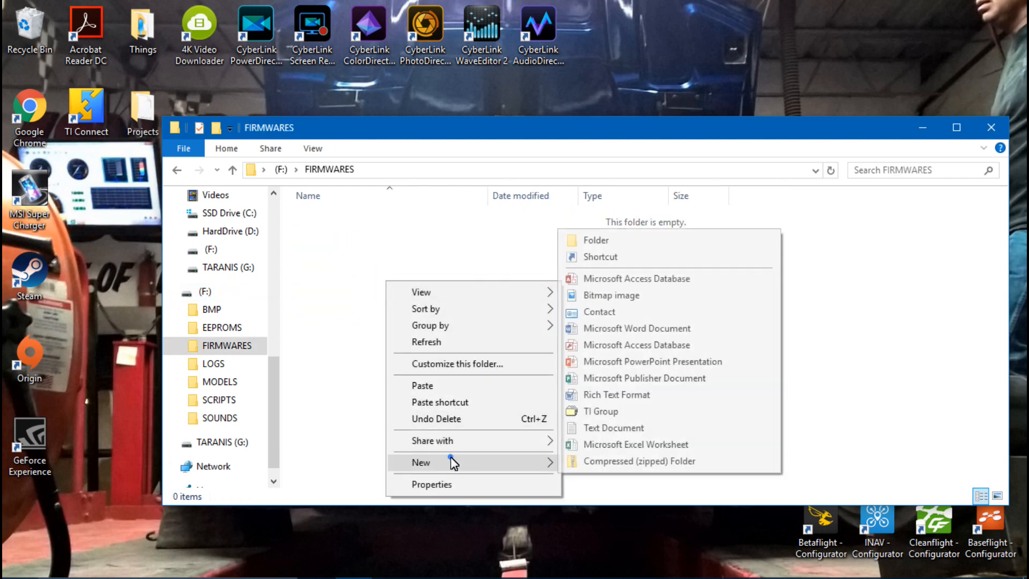
pyautogui.click(596, 240)
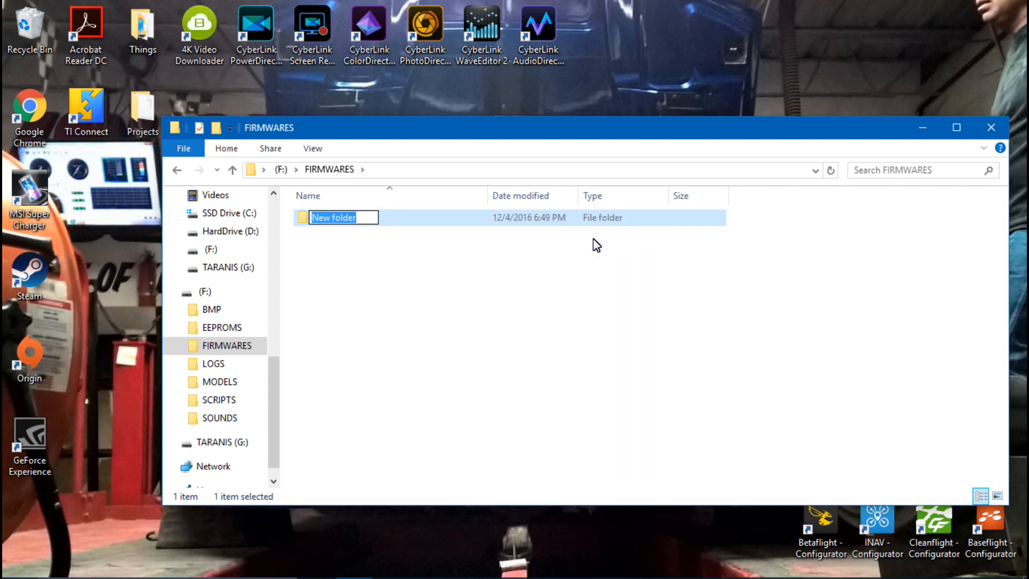
pyautogui.write('XSR')
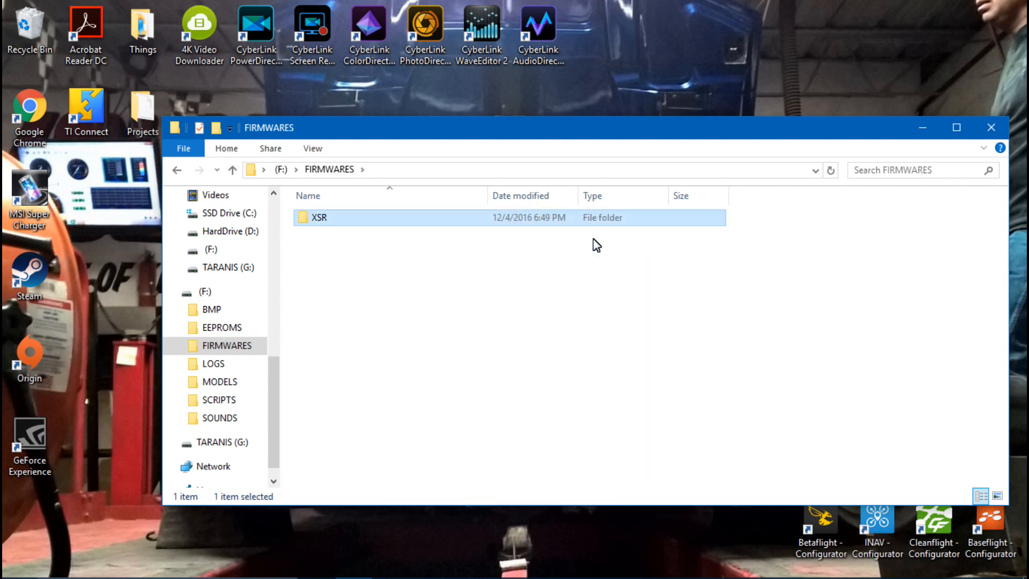
pyautogui.doubleClick(319, 217)
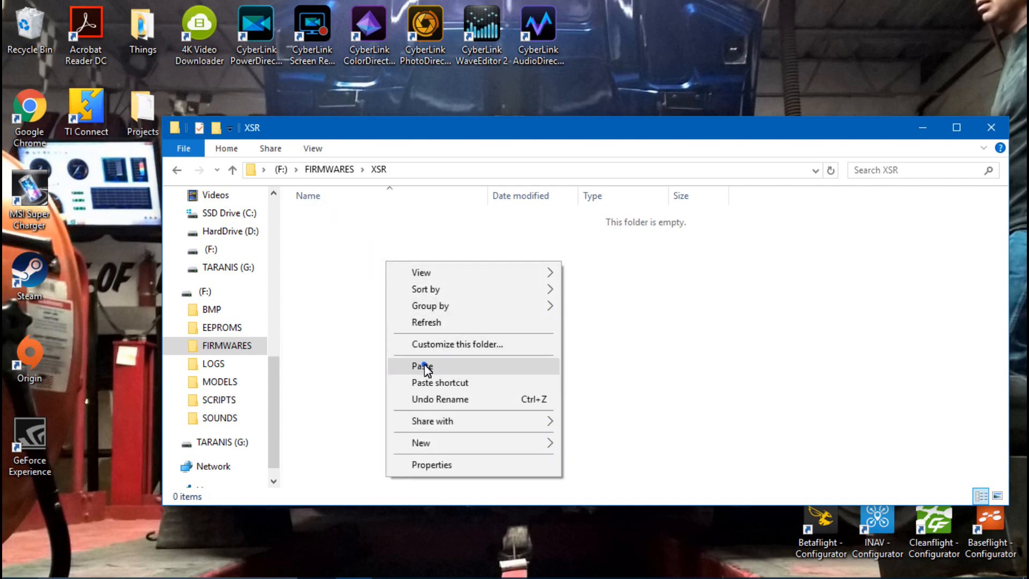
pyautogui.click(422, 366)
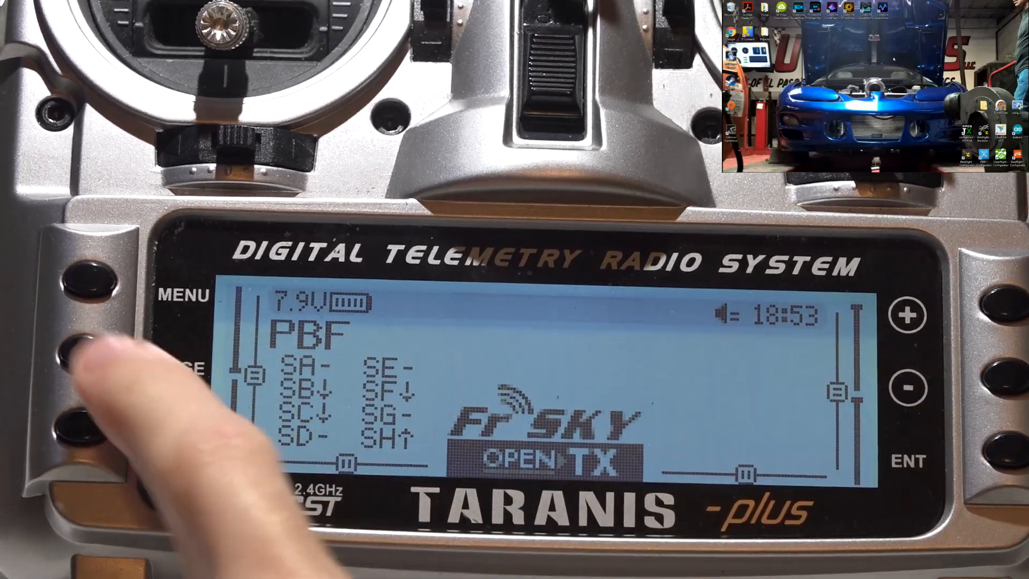
# - Reach the SD card browser and open options for XSR_nonEU_build151118.frk
pyautogui.click(92, 269)
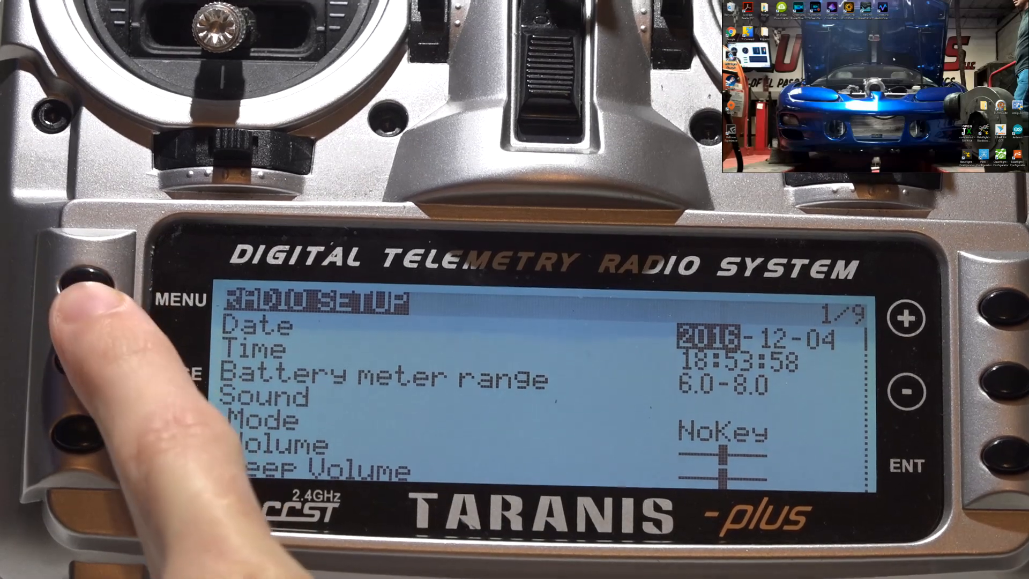
pyautogui.click(92, 269)
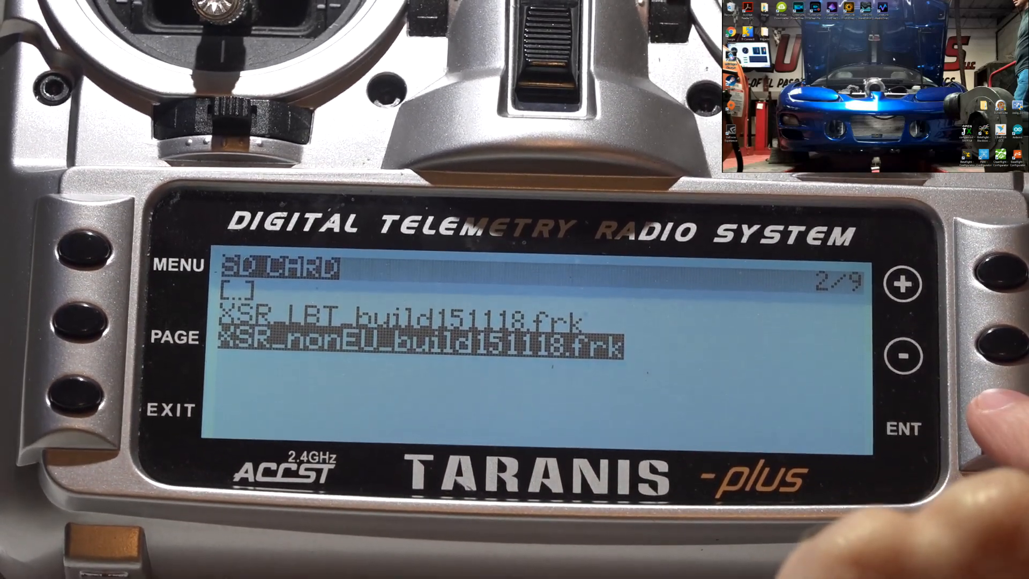
pyautogui.click(903, 428)
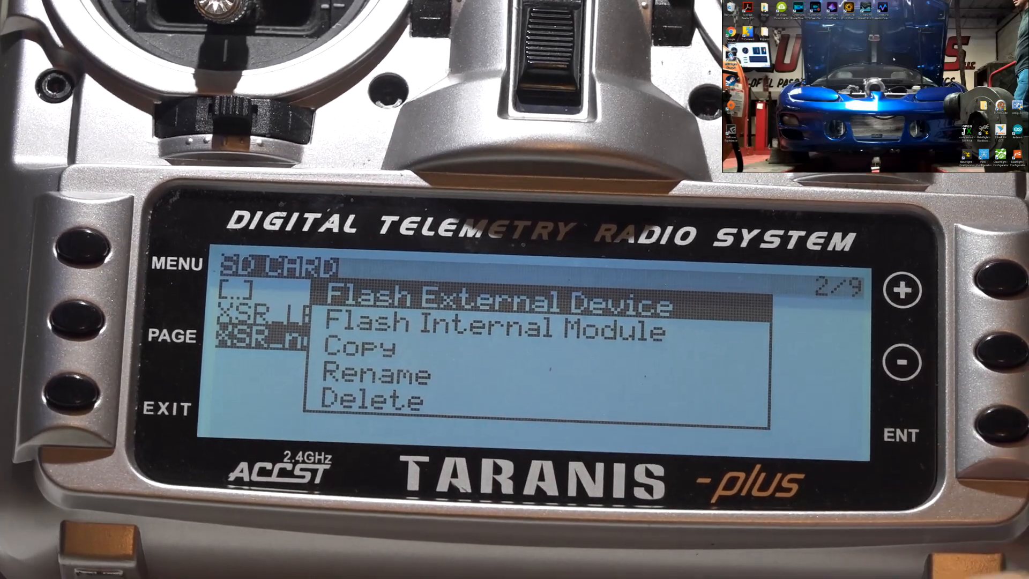